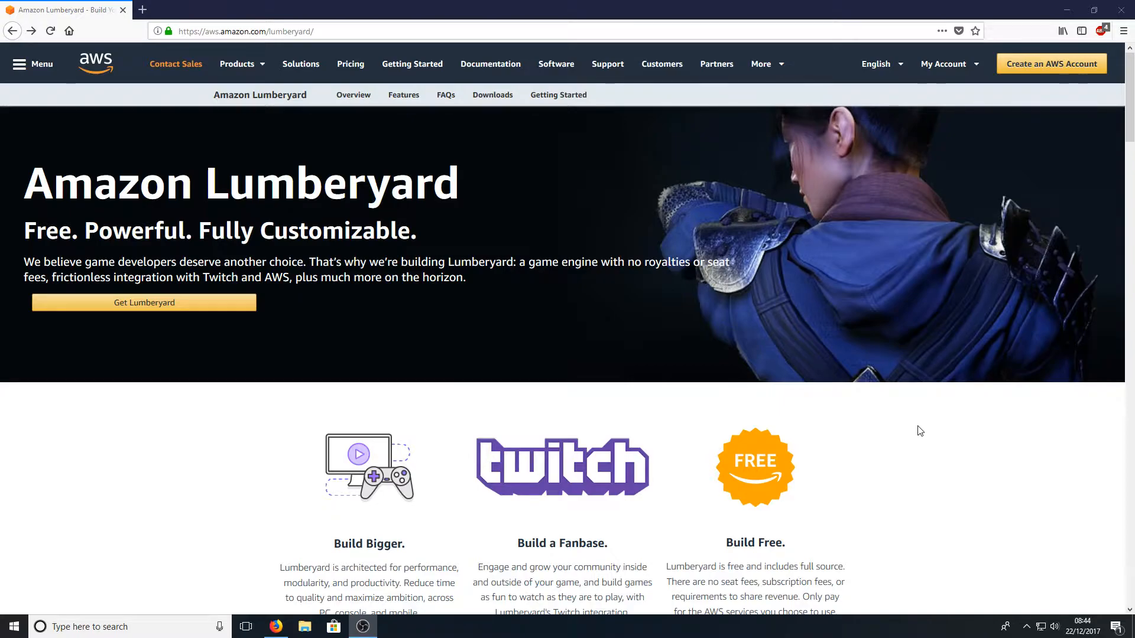
- Download LumberyardInstaller1.12.0.0.exe via Get Lumberyard and run it from Firefox's Downloads panel
{"action": "scroll", "scroll_direction": "down", "scroll_amount": 3}
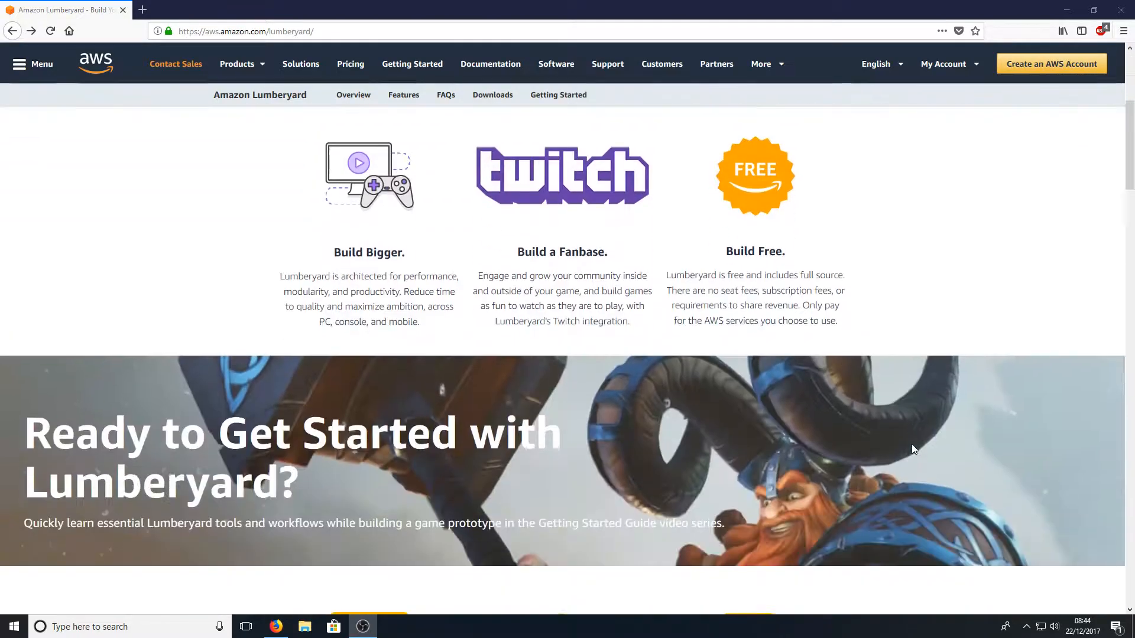
{"action": "scroll", "scroll_direction": "up", "scroll_amount": 3}
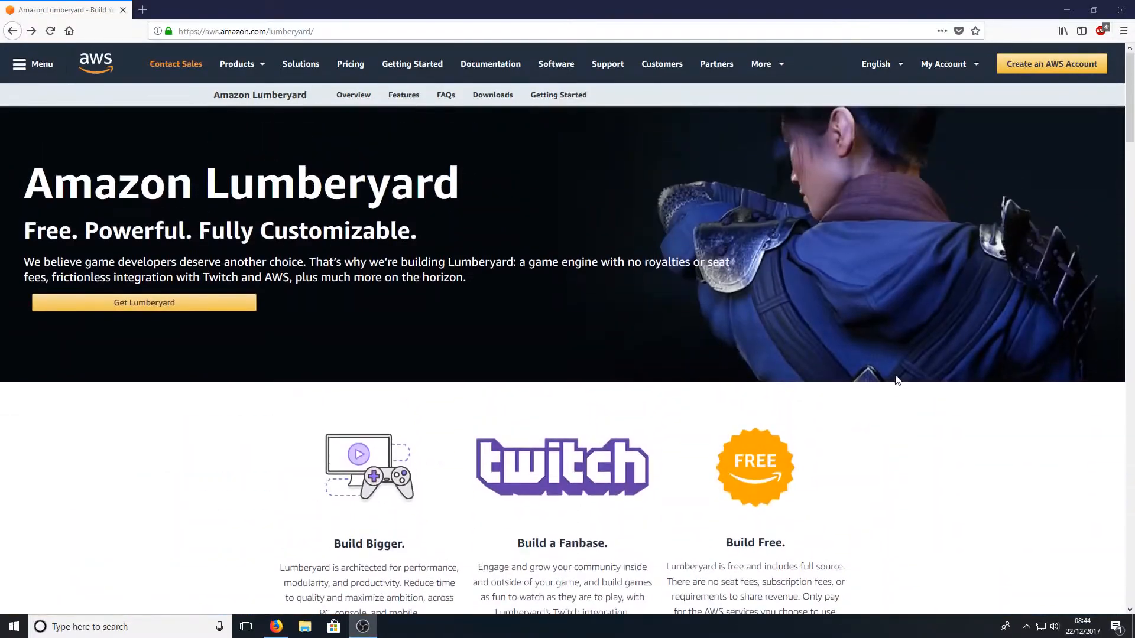
{"action": "mouse_move", "coordinate": [806, 466]}
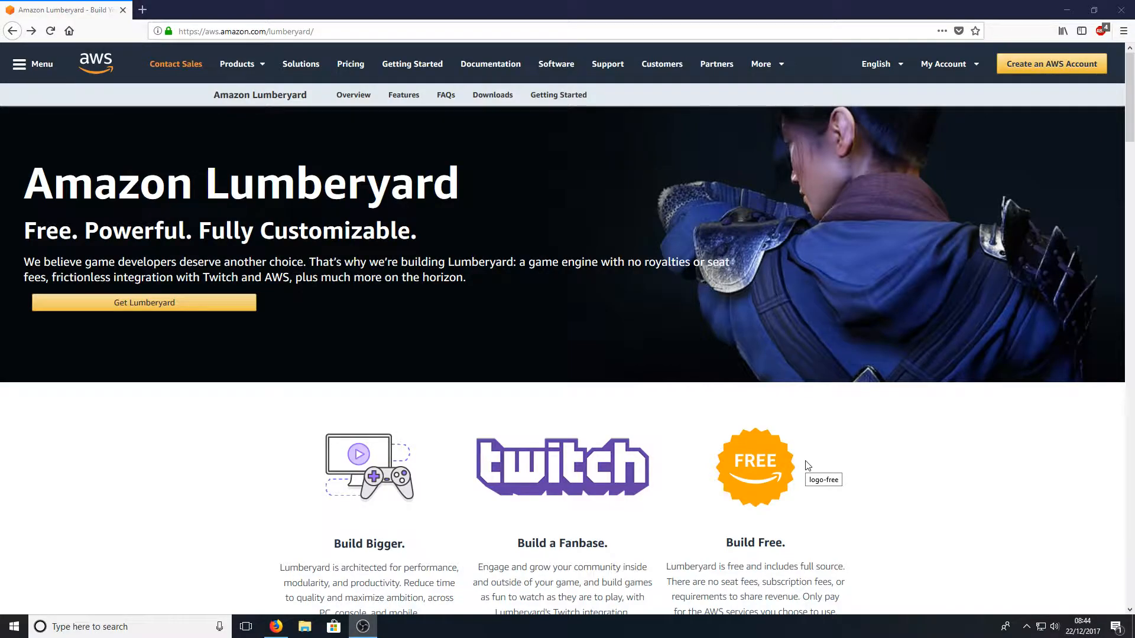
{"action": "mouse_move", "coordinate": [283, 328]}
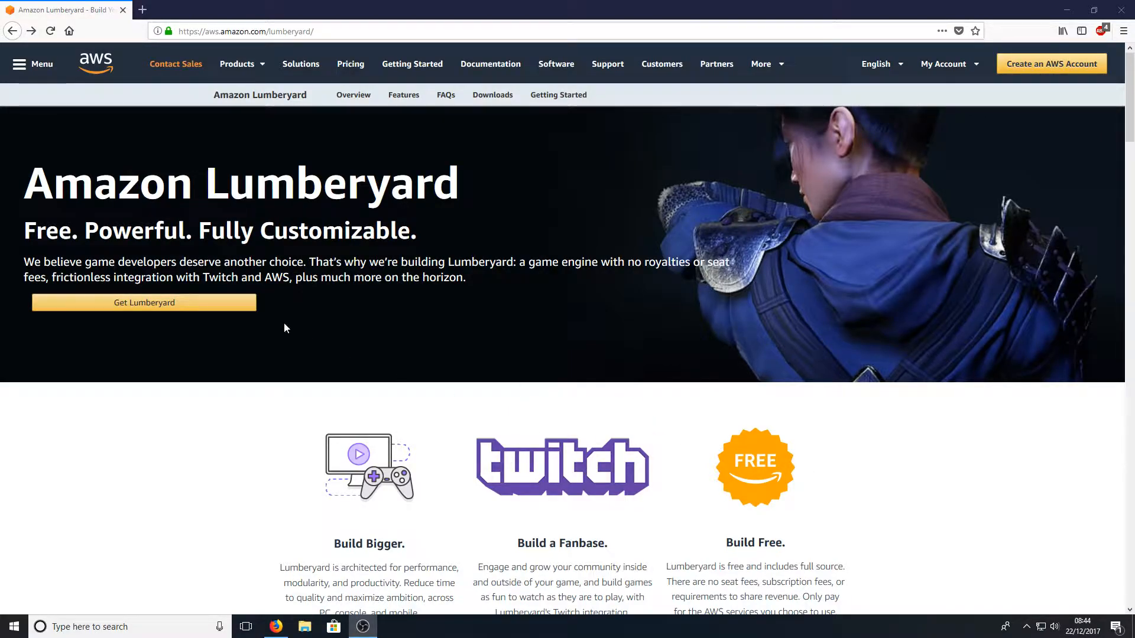
{"action": "left_click", "coordinate": [143, 303]}
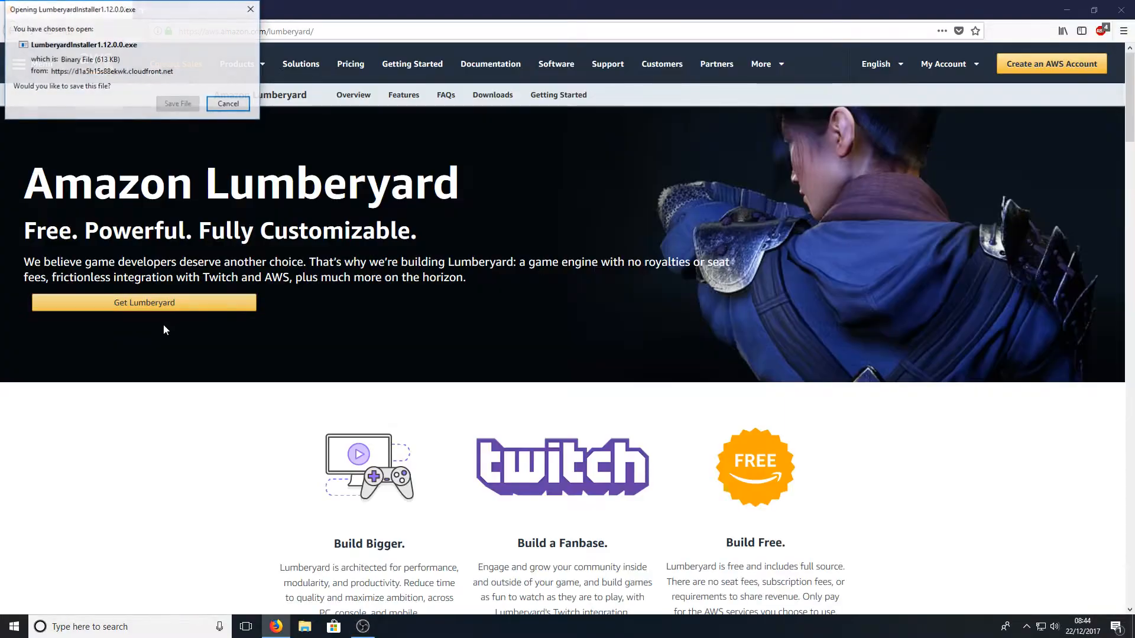
{"action": "left_click", "coordinate": [227, 104]}
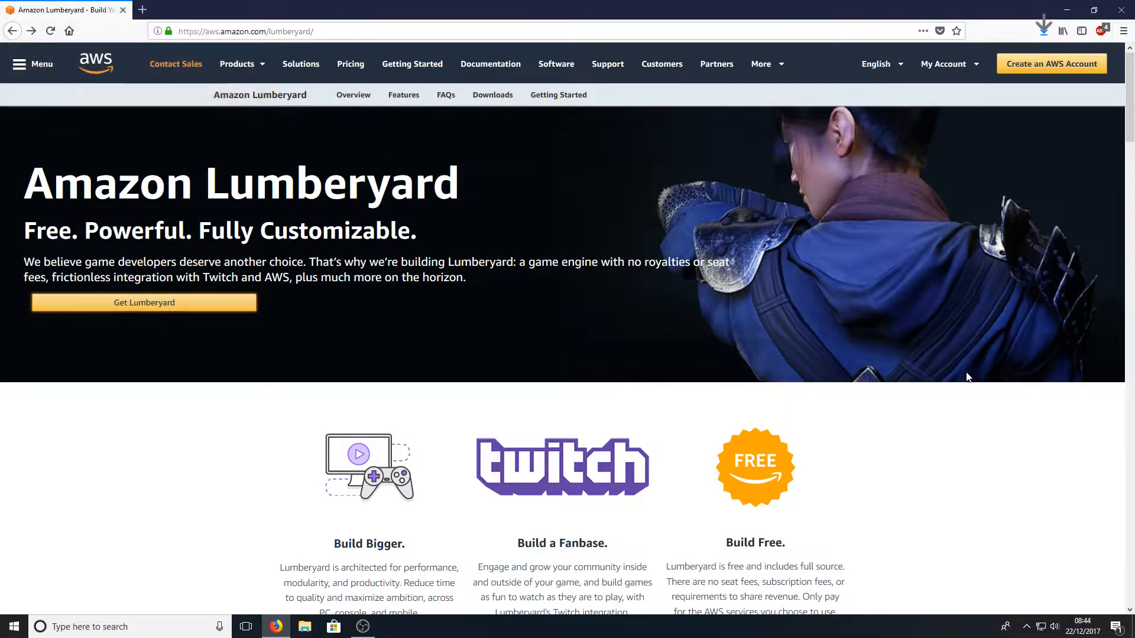
{"action": "left_click", "coordinate": [1043, 30]}
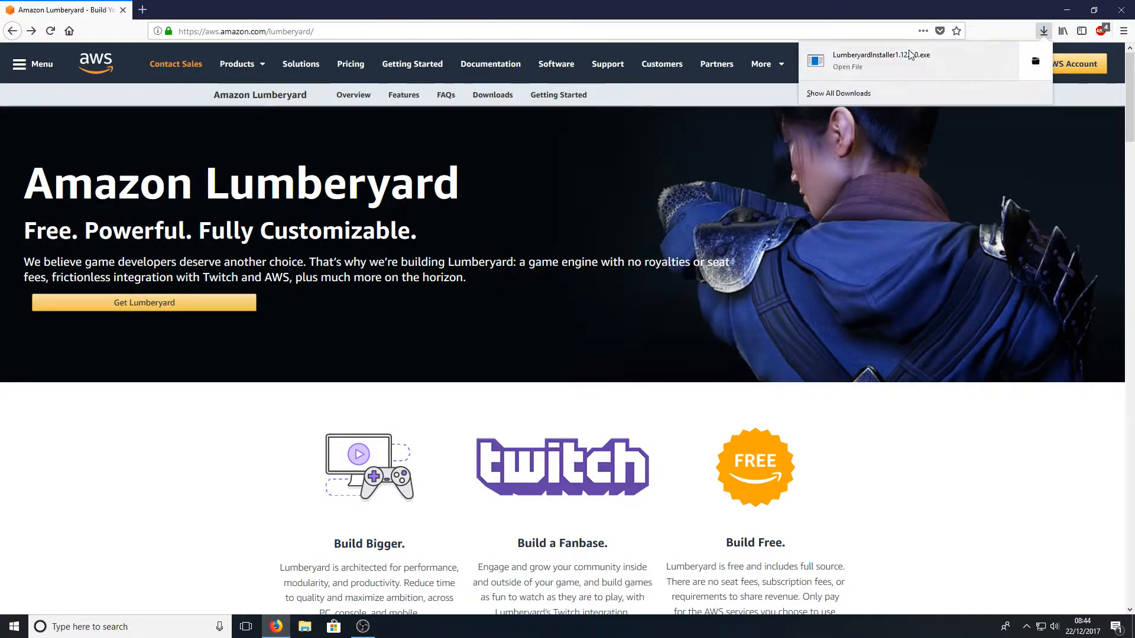
{"action": "left_click", "coordinate": [846, 66]}
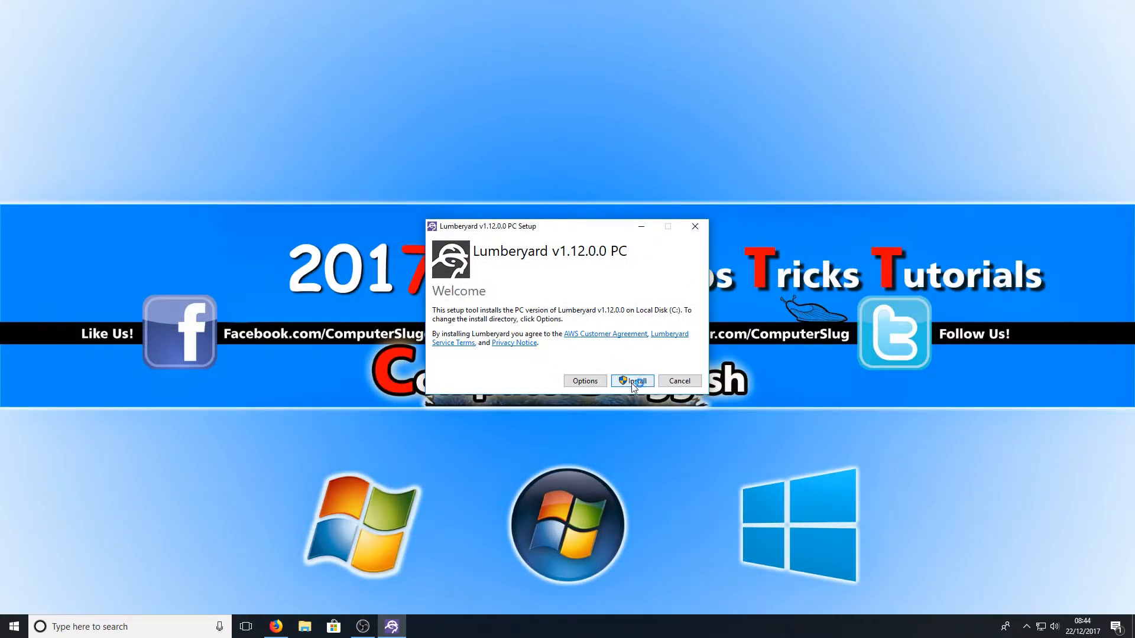
- Start installing Lumberyard v1.12.0.0 PC and let it run to completion
{"action": "left_click", "coordinate": [631, 381]}
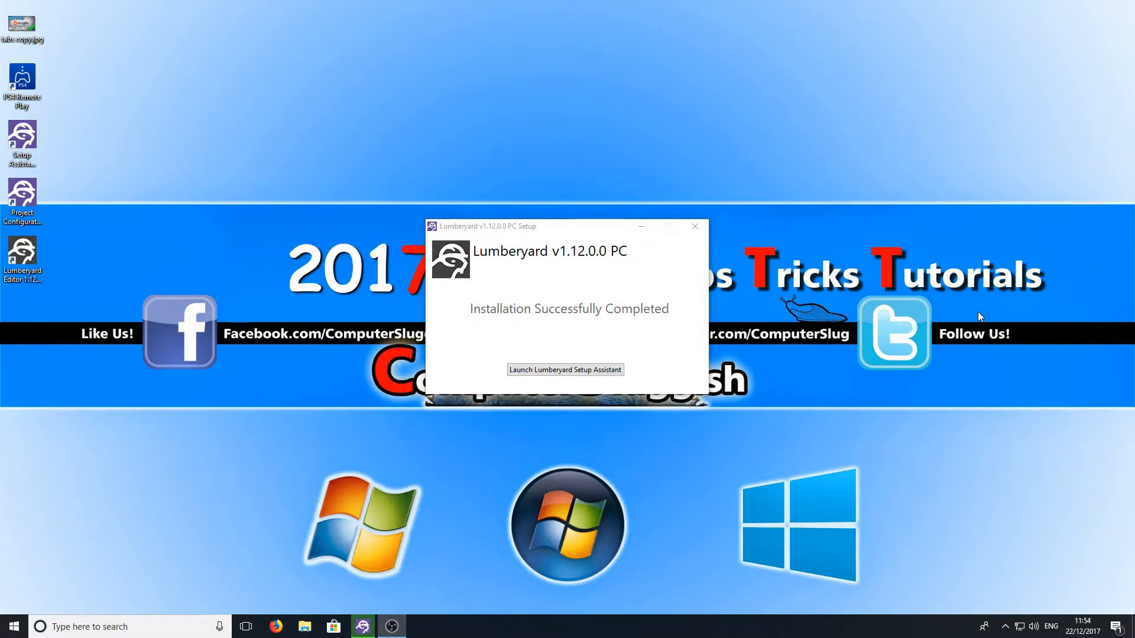
{"action": "mouse_move", "coordinate": [595, 396]}
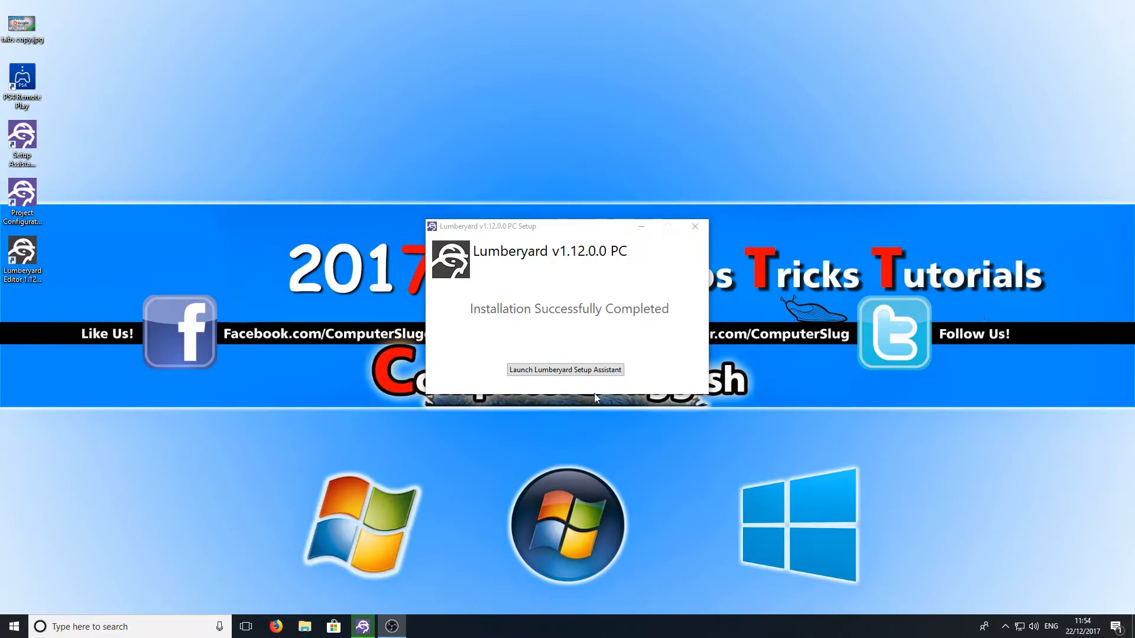
- Launch the Lumberyard Setup Assistant from the completed installer
{"action": "left_click", "coordinate": [693, 225]}
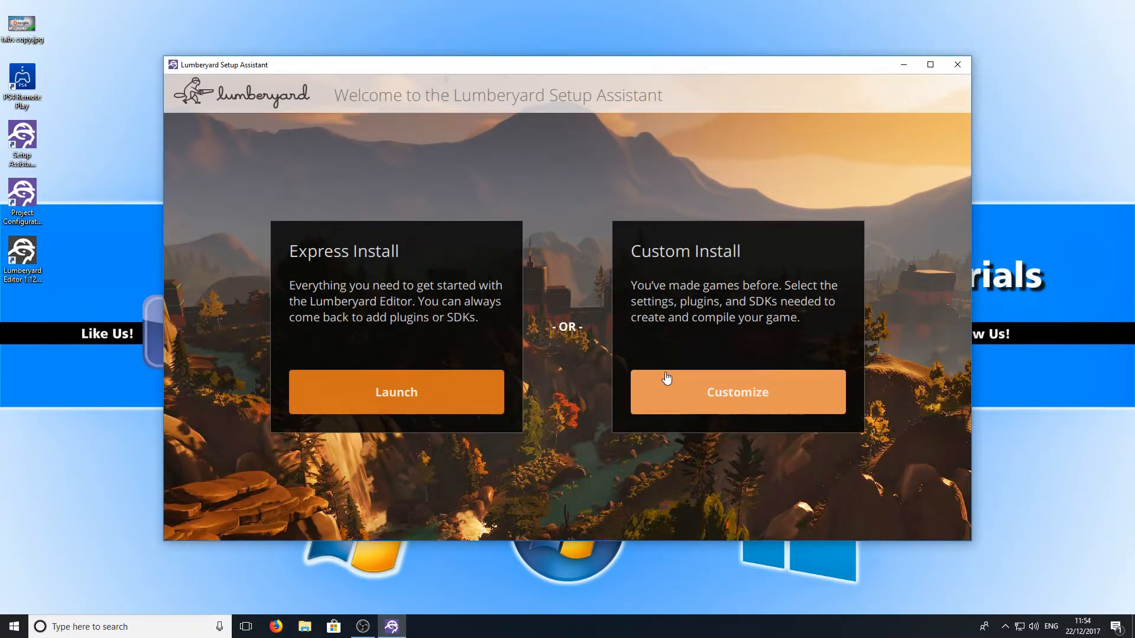
{"action": "mouse_move", "coordinate": [431, 305]}
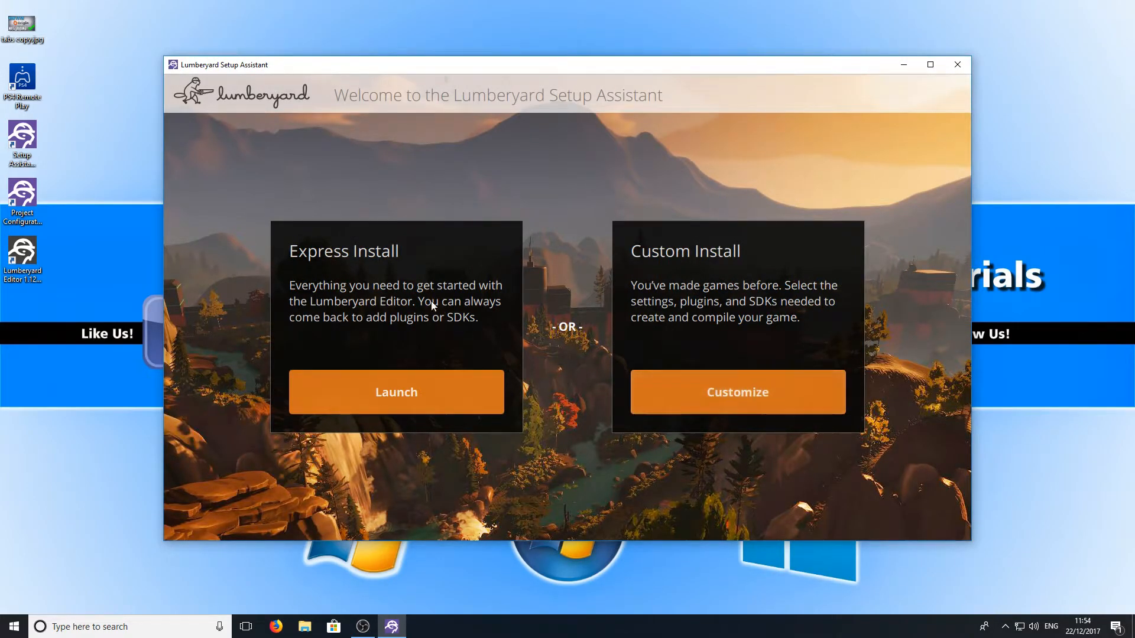
- Launch Lumberyard through the Express Install option
{"action": "left_click", "coordinate": [396, 392]}
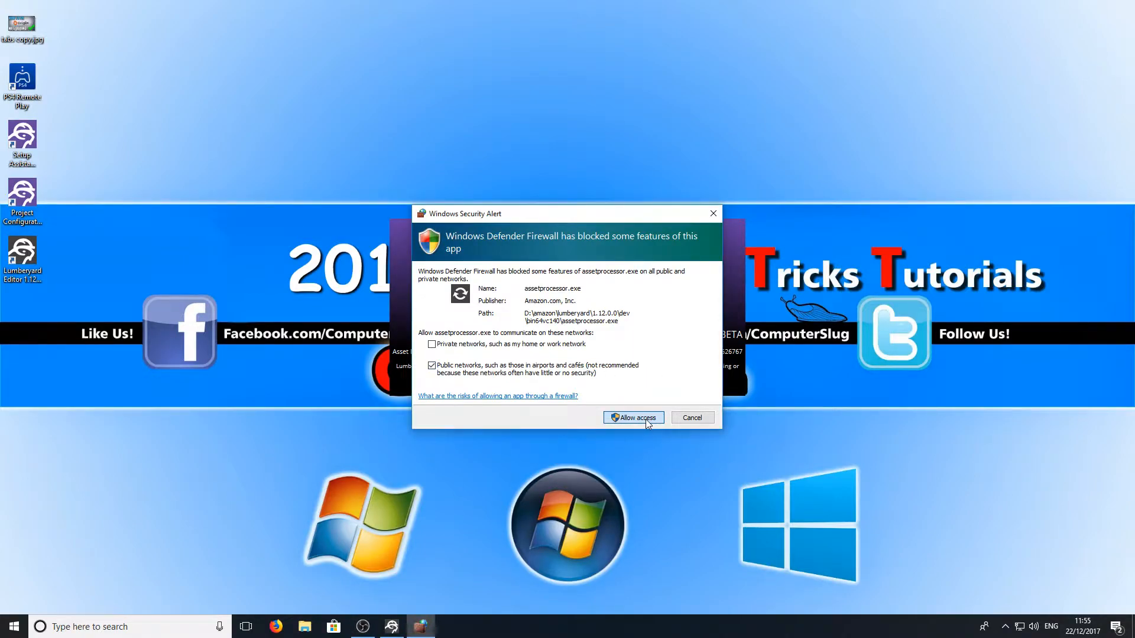
- Allow assetprocessor.exe and editor.exe through the Windows firewall
{"action": "left_click", "coordinate": [632, 417]}
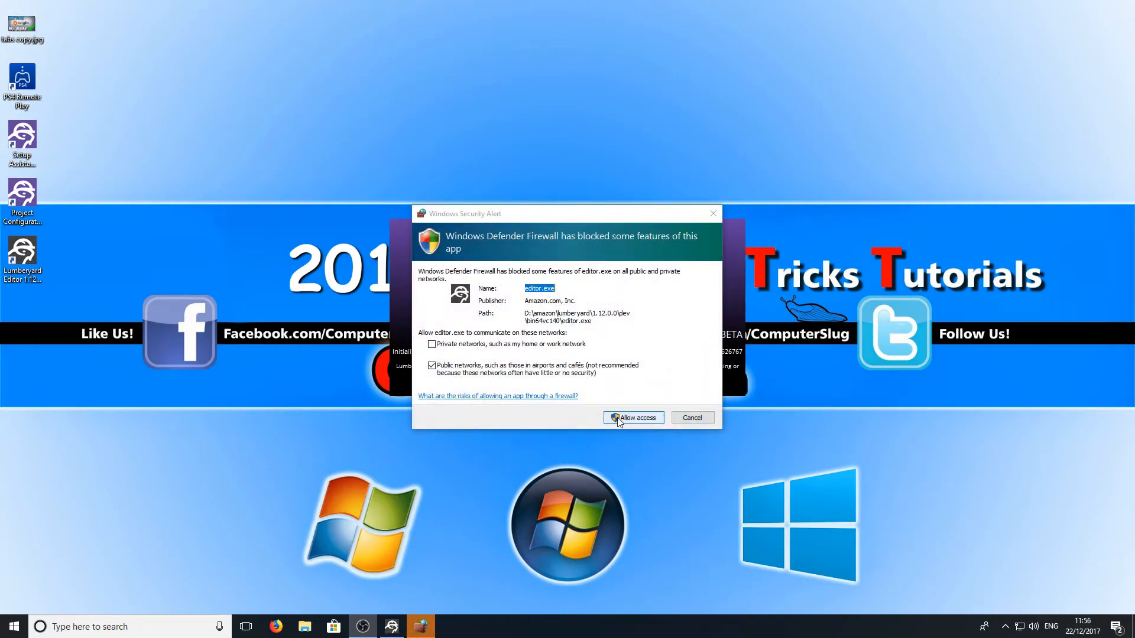
{"action": "left_click", "coordinate": [633, 417]}
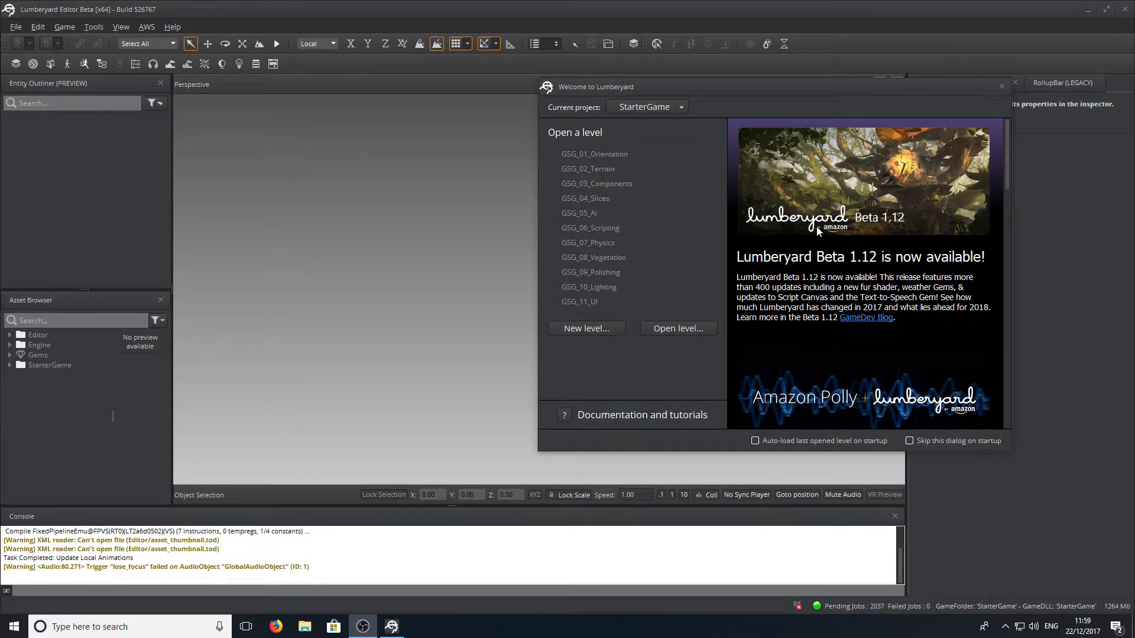
{"action": "mouse_move", "coordinate": [597, 183]}
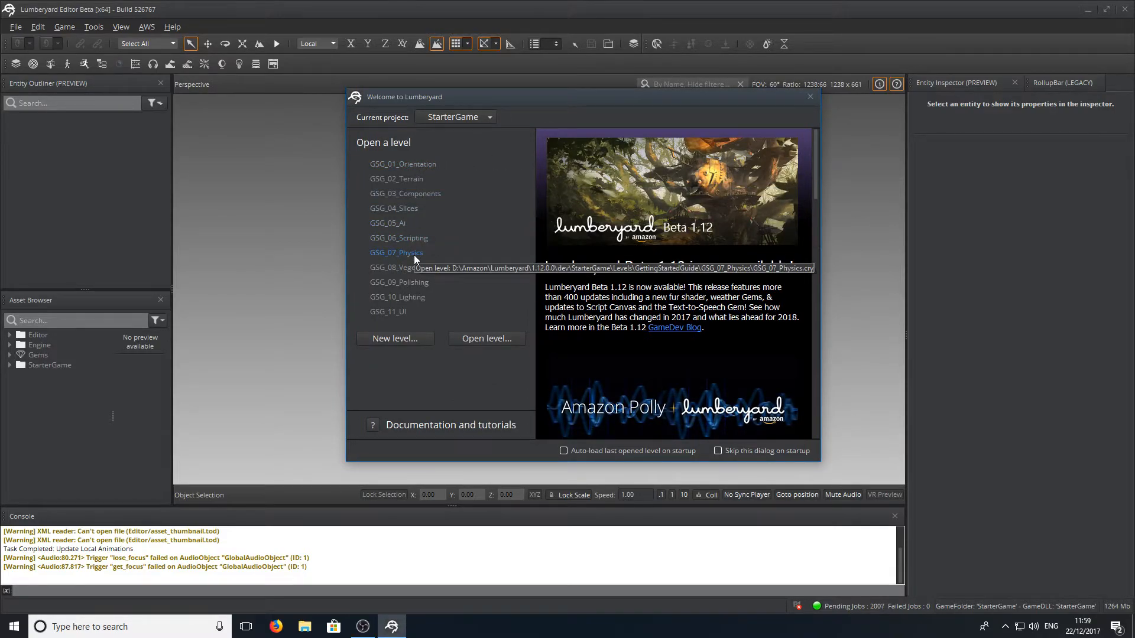
{"action": "mouse_move", "coordinate": [410, 249]}
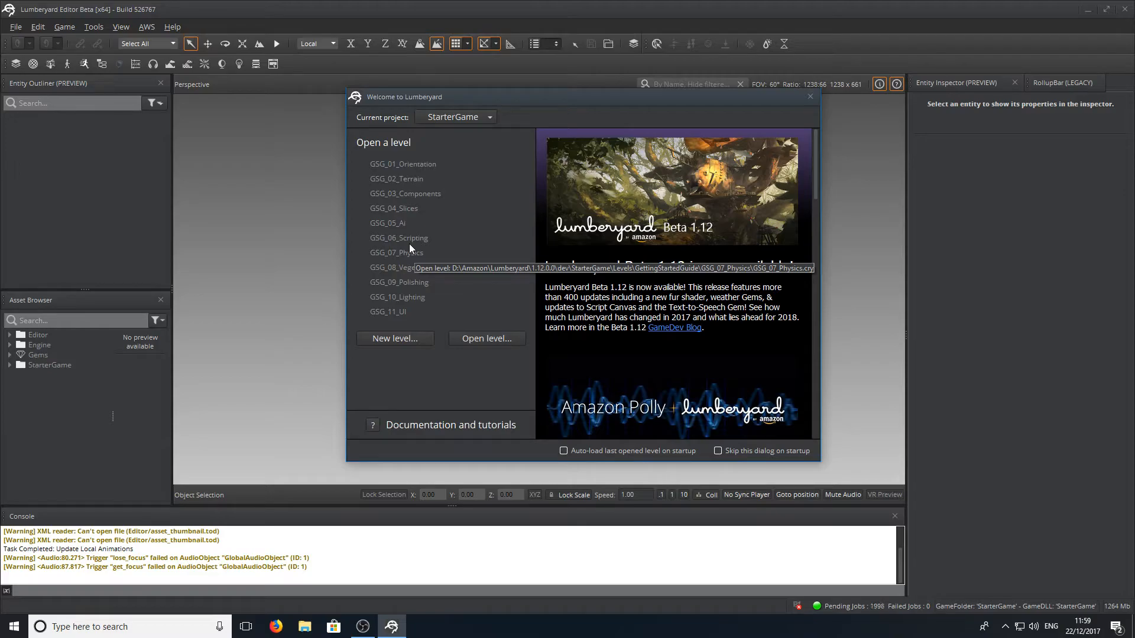
{"action": "mouse_move", "coordinate": [379, 234]}
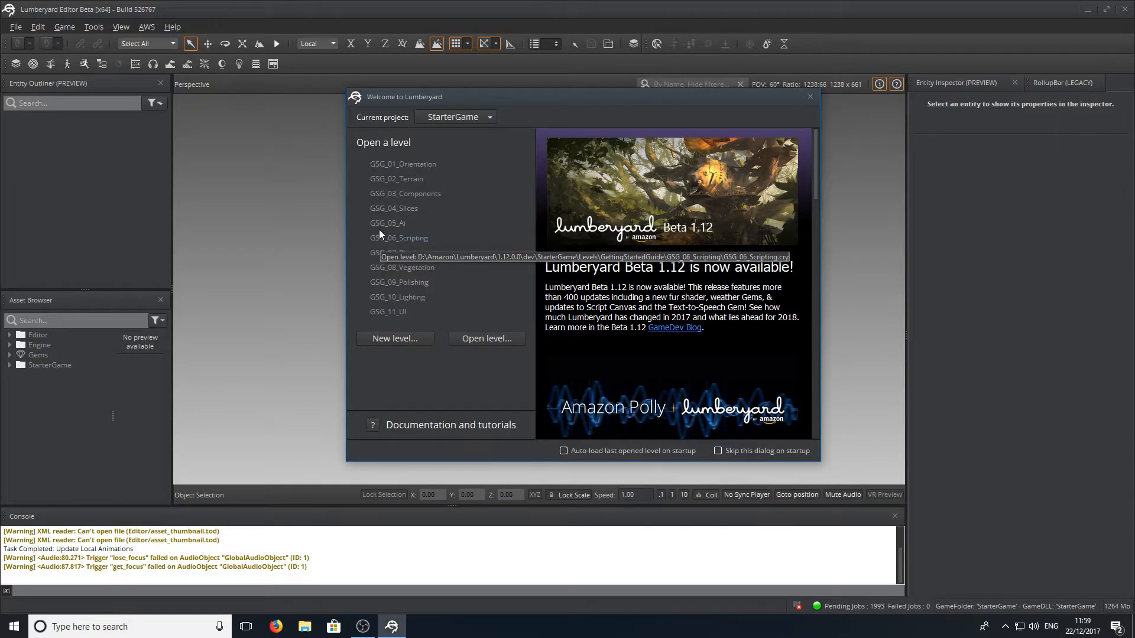
{"action": "mouse_move", "coordinate": [426, 252]}
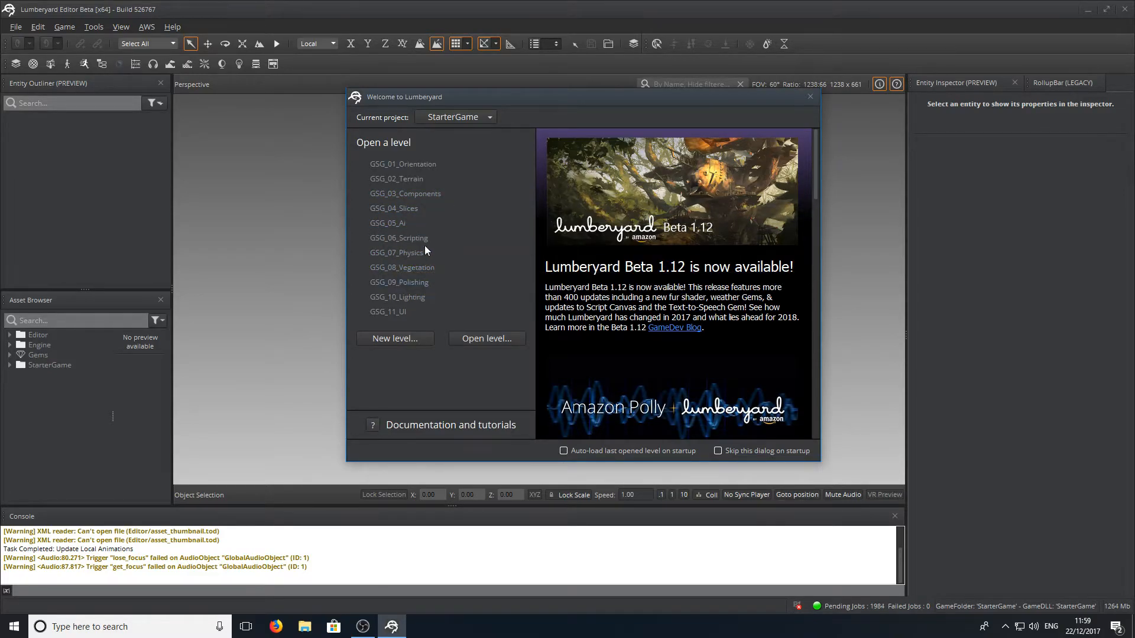
- Choose the GSG_01_Orientation level from the Welcome to Lumberyard dialog
{"action": "left_click", "coordinate": [809, 96]}
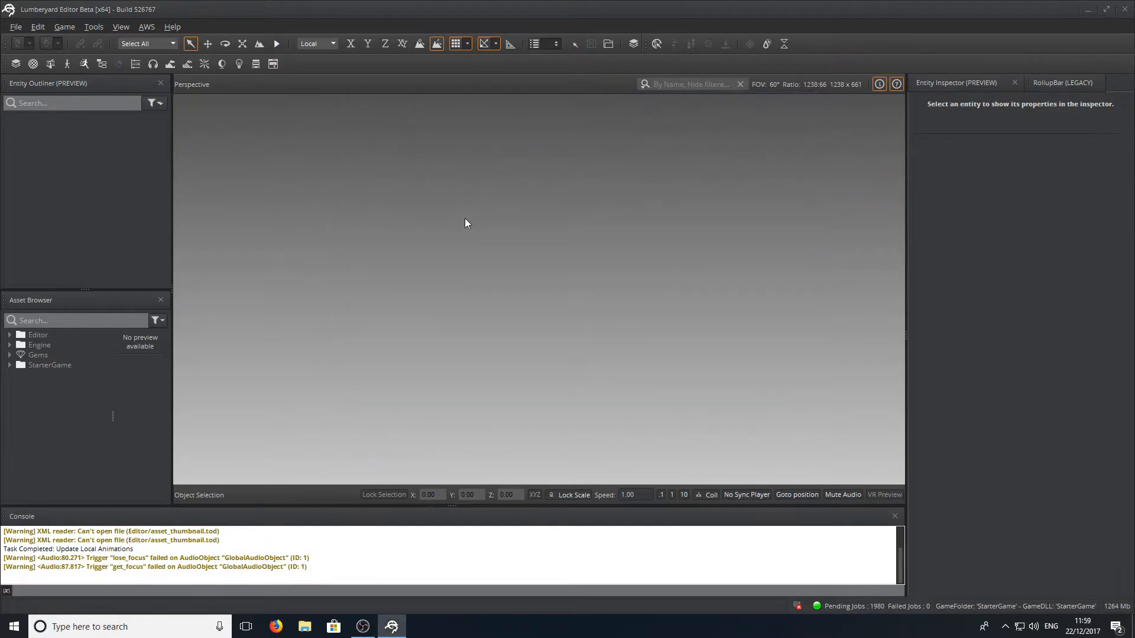
{"action": "mouse_move", "coordinate": [478, 260]}
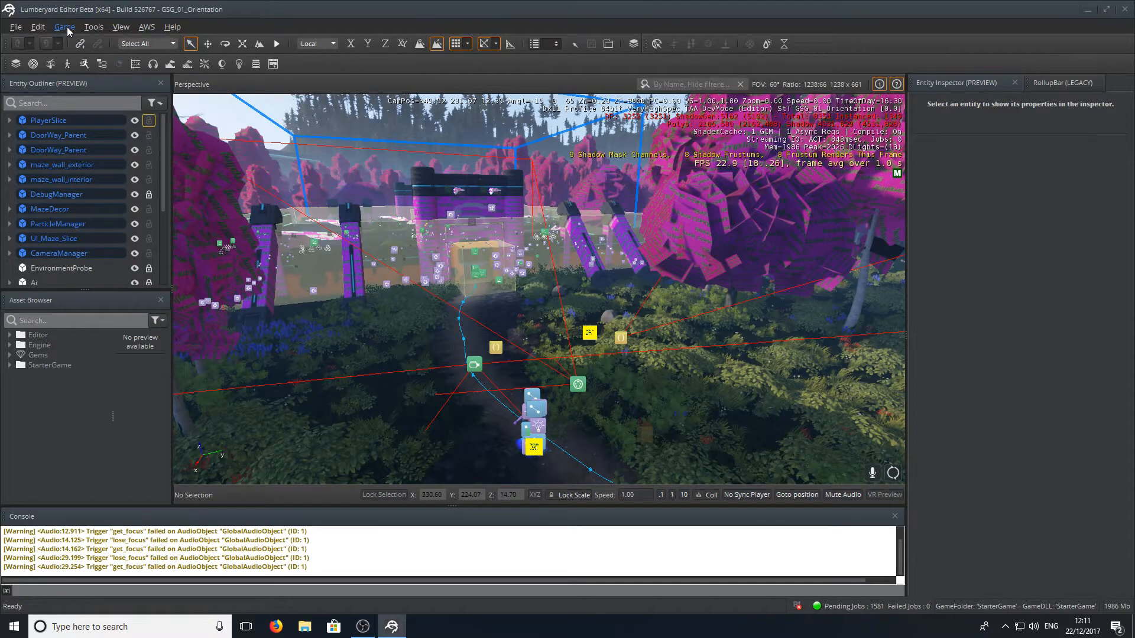
- Start Play Game (Ctrl+G) from the Game menu to run the level in-editor
{"action": "left_click", "coordinate": [64, 26]}
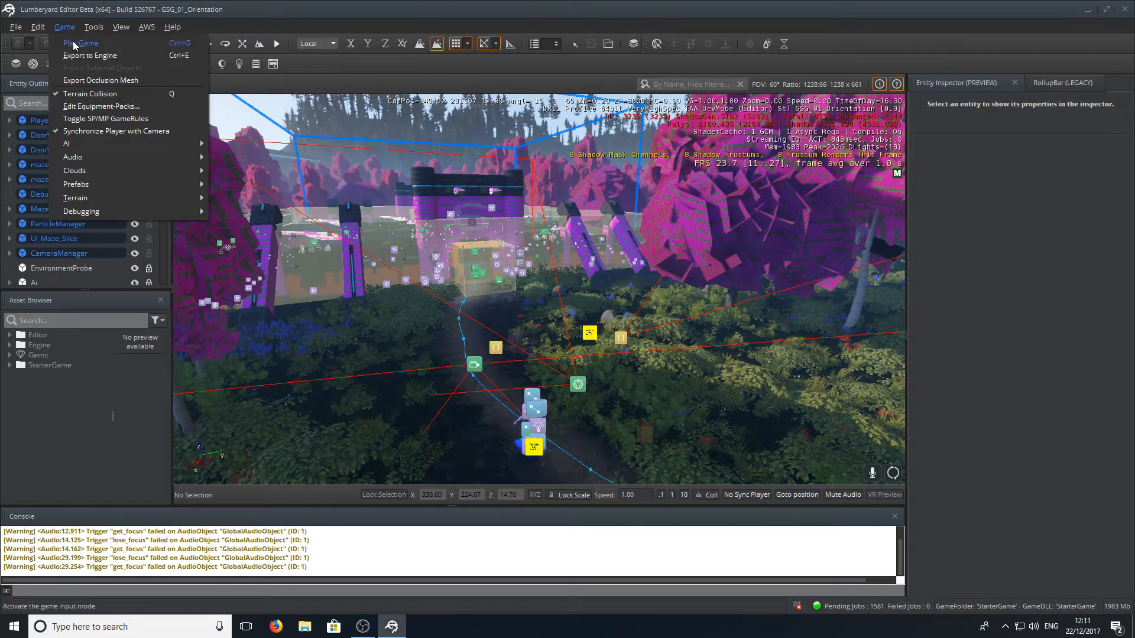
{"action": "left_click", "coordinate": [82, 43]}
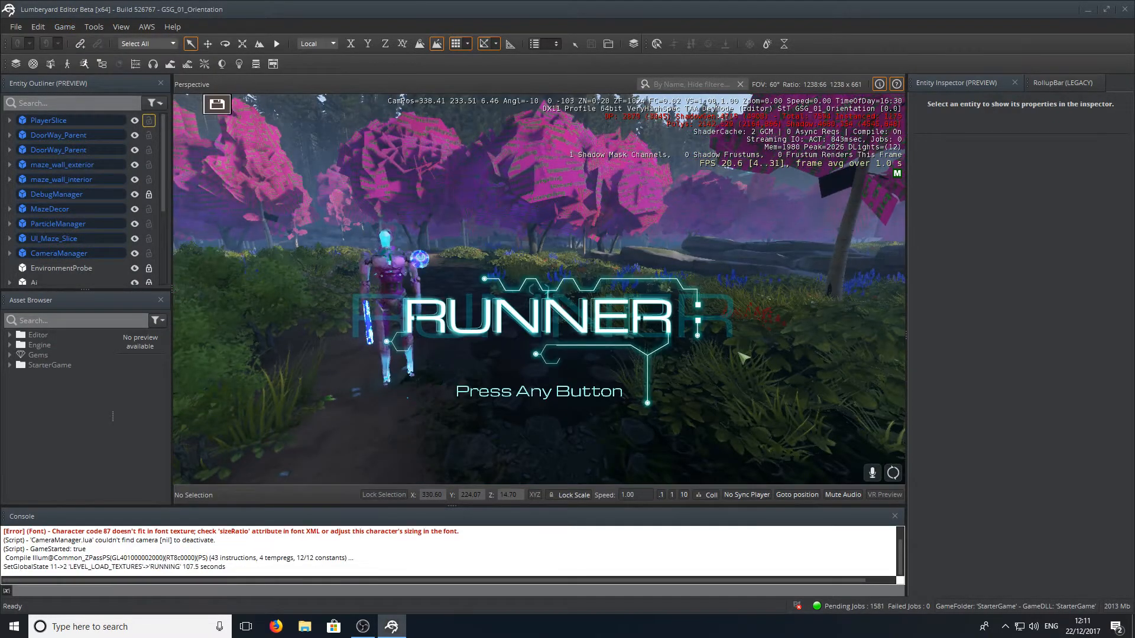